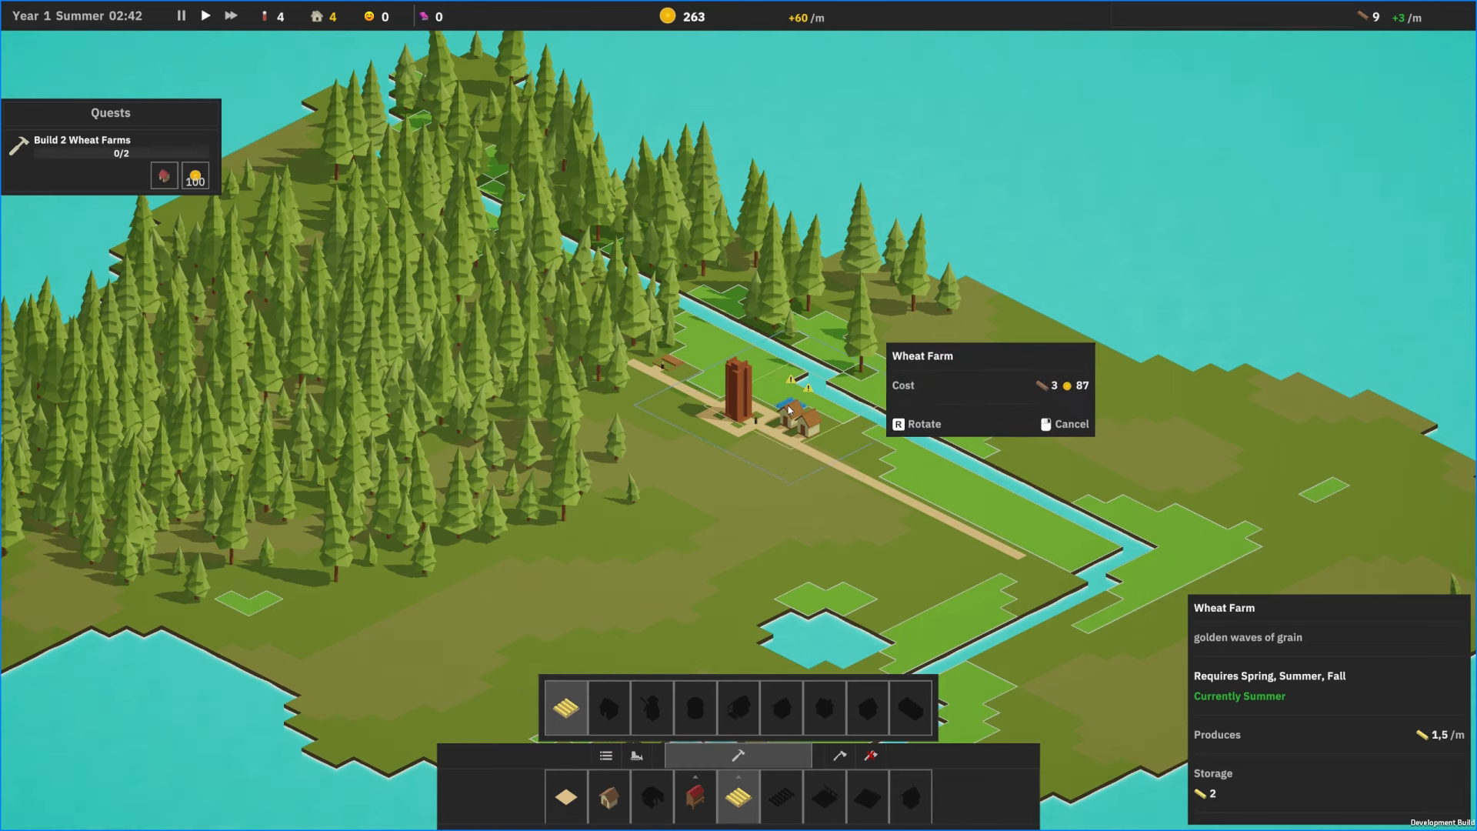
Place a wheat farm and continue building toward ten residents along the river road
click(791, 396)
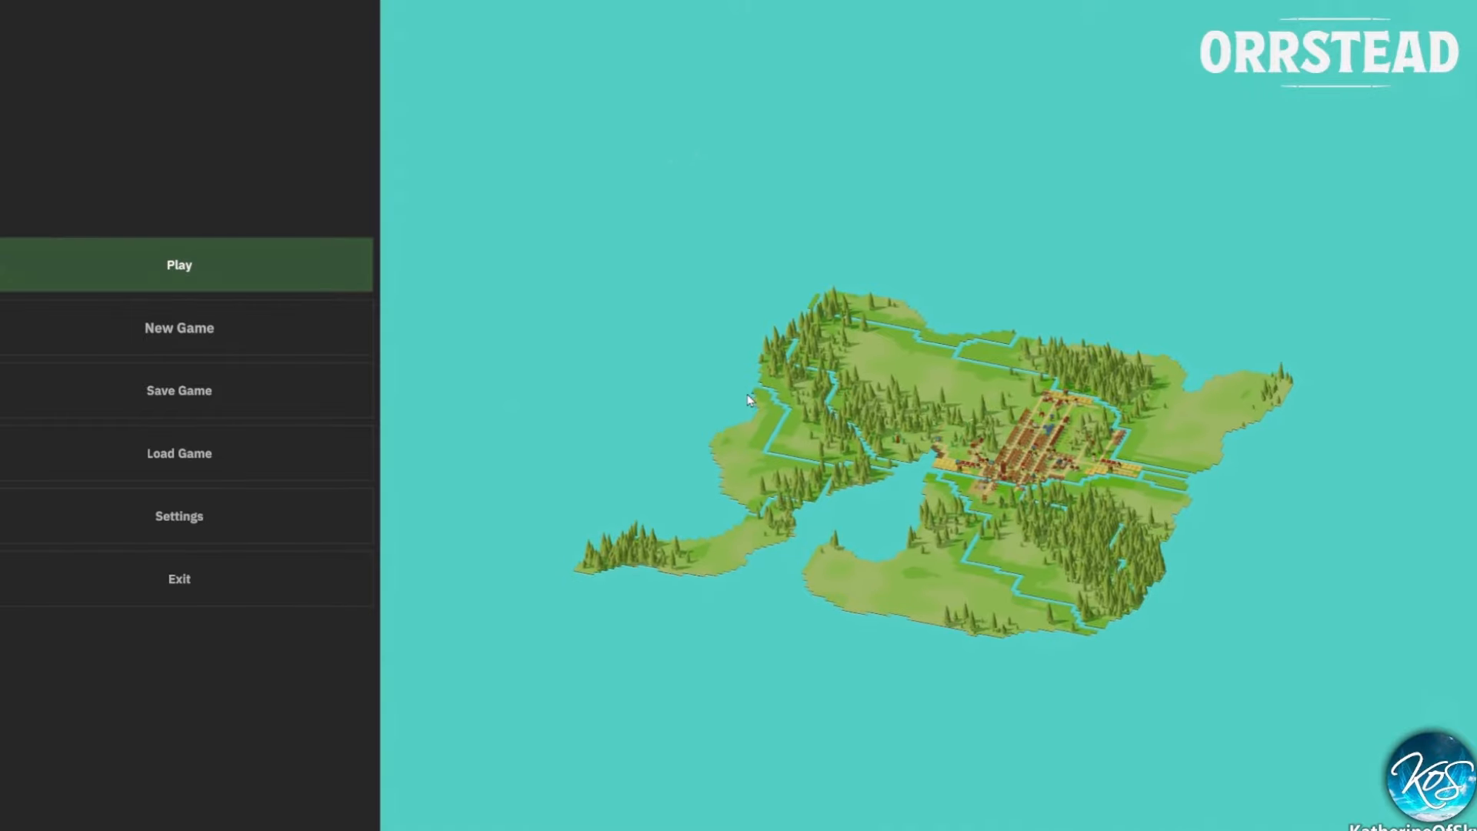
click(178, 263)
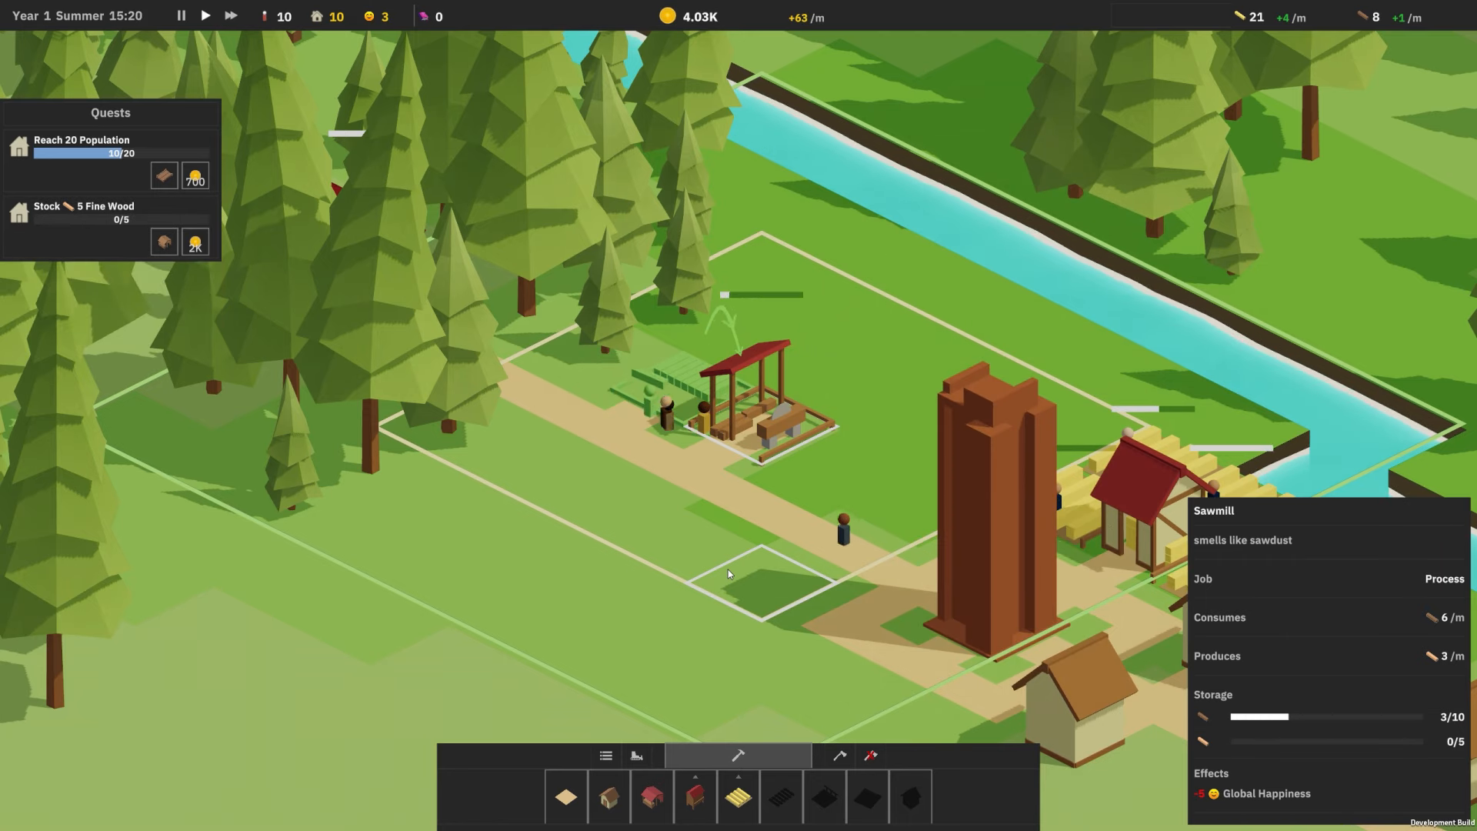
Zoom out over the village and choose House from the build bar for the river road
scroll(down, 3)
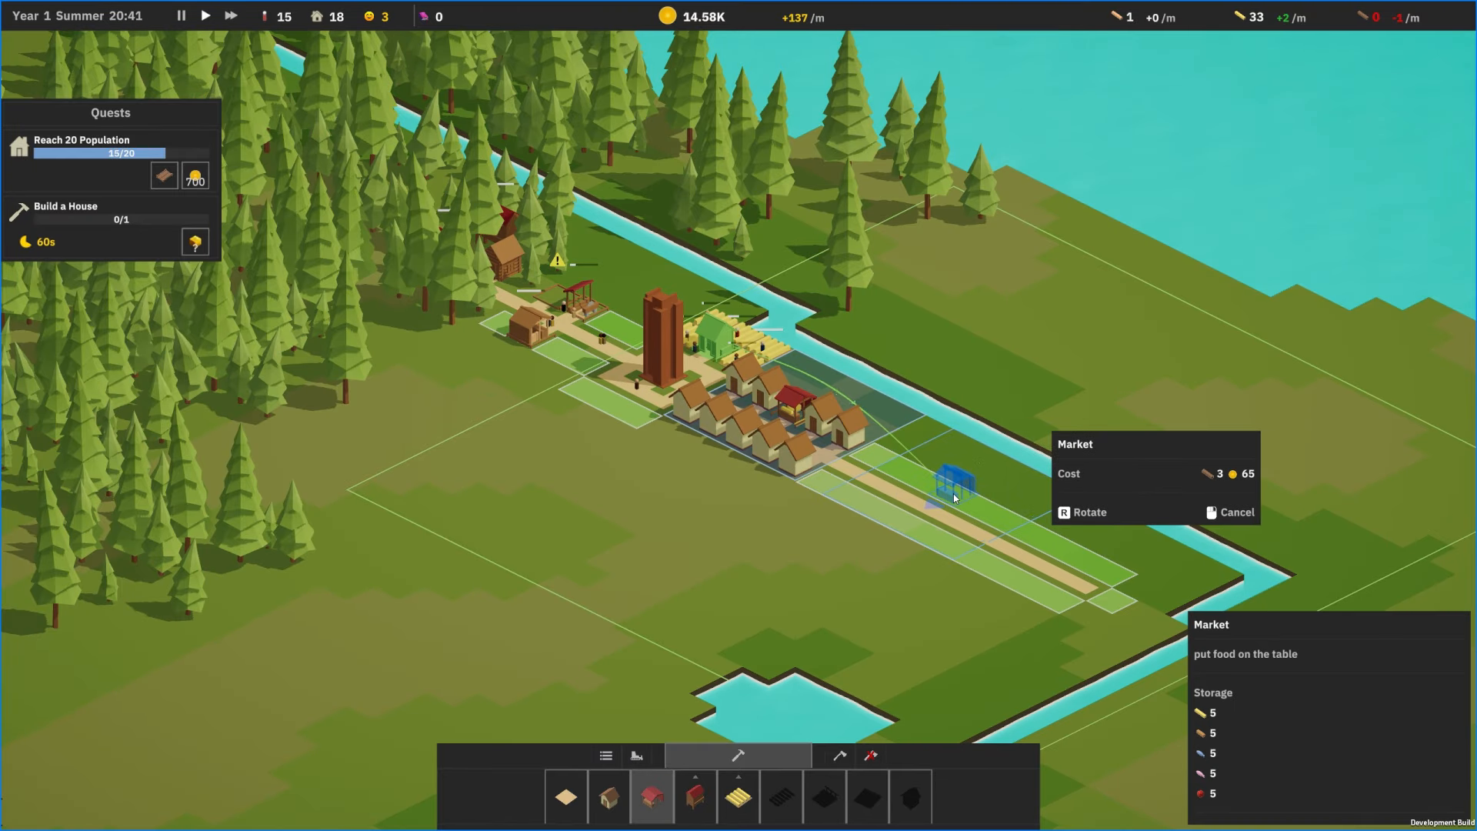
click(608, 796)
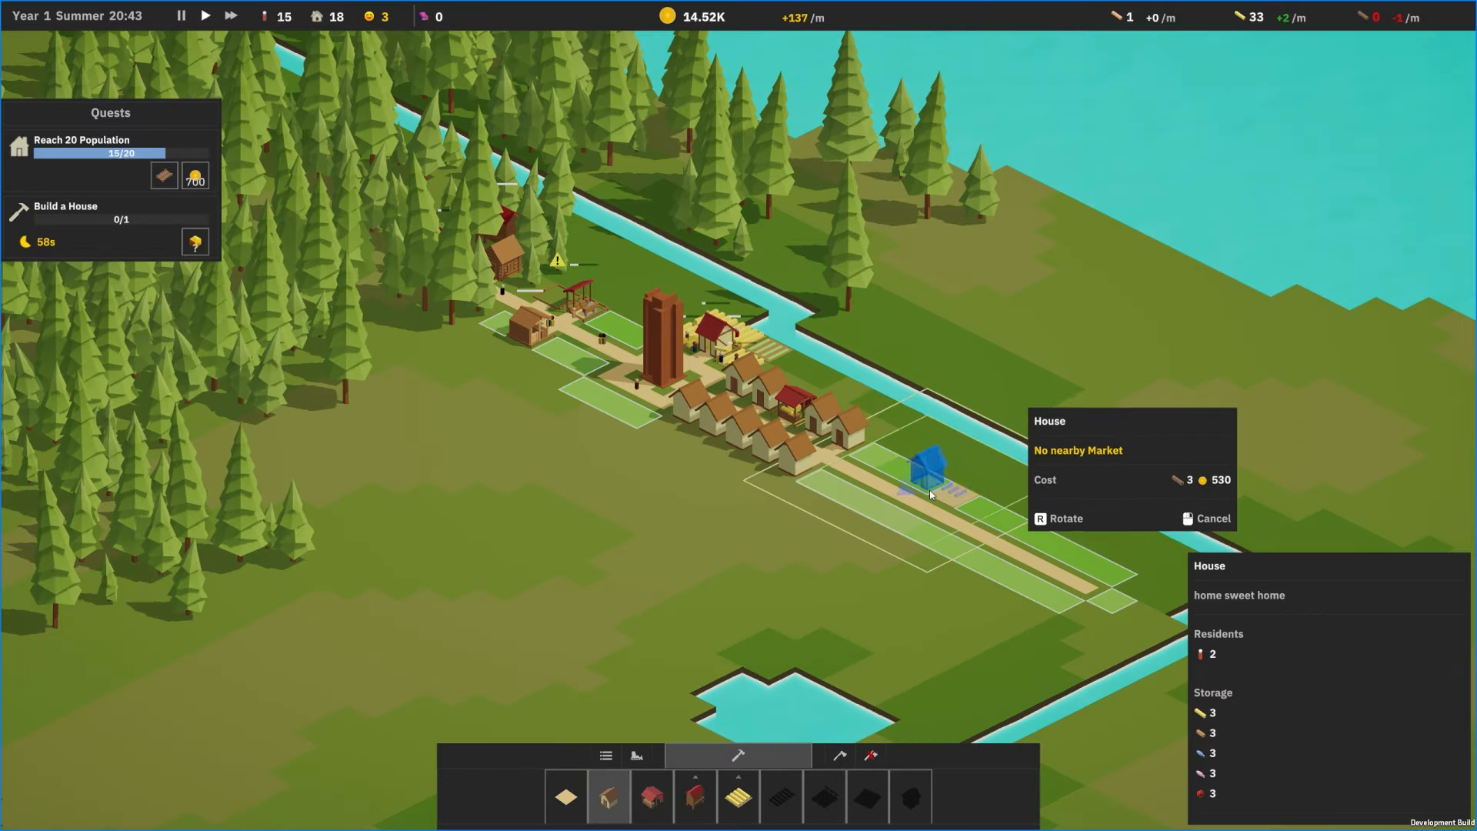